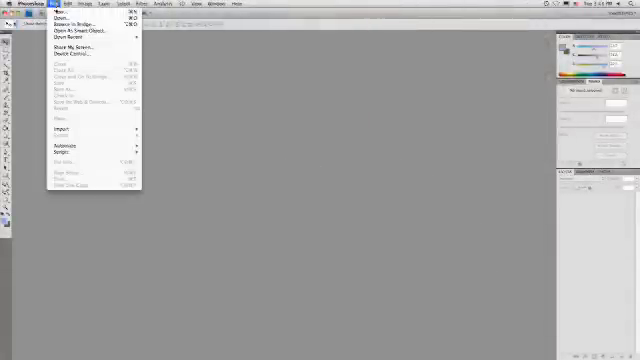
# Bring up the Open dialog to select the backdrop raw photo files.
pyautogui.click(56, 14)
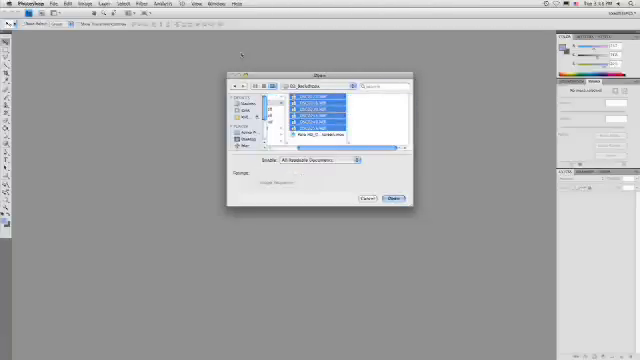
# Load the selected backdrop photos into Camera Raw and preview a different backdrop from the filmstrip.
pyautogui.click(390, 198)
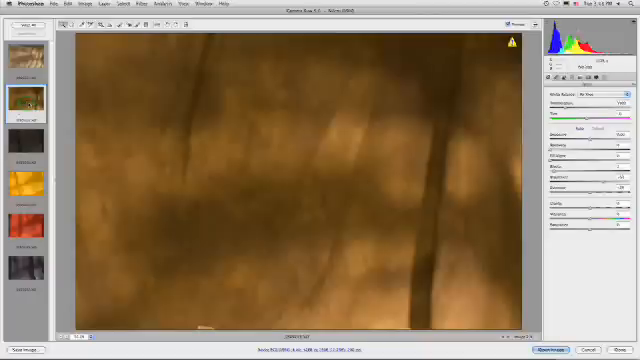
pyautogui.click(28, 124)
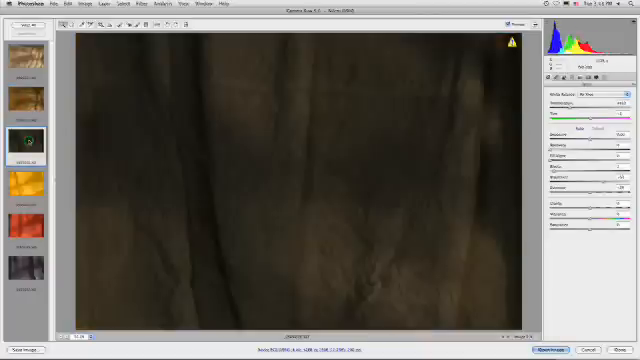